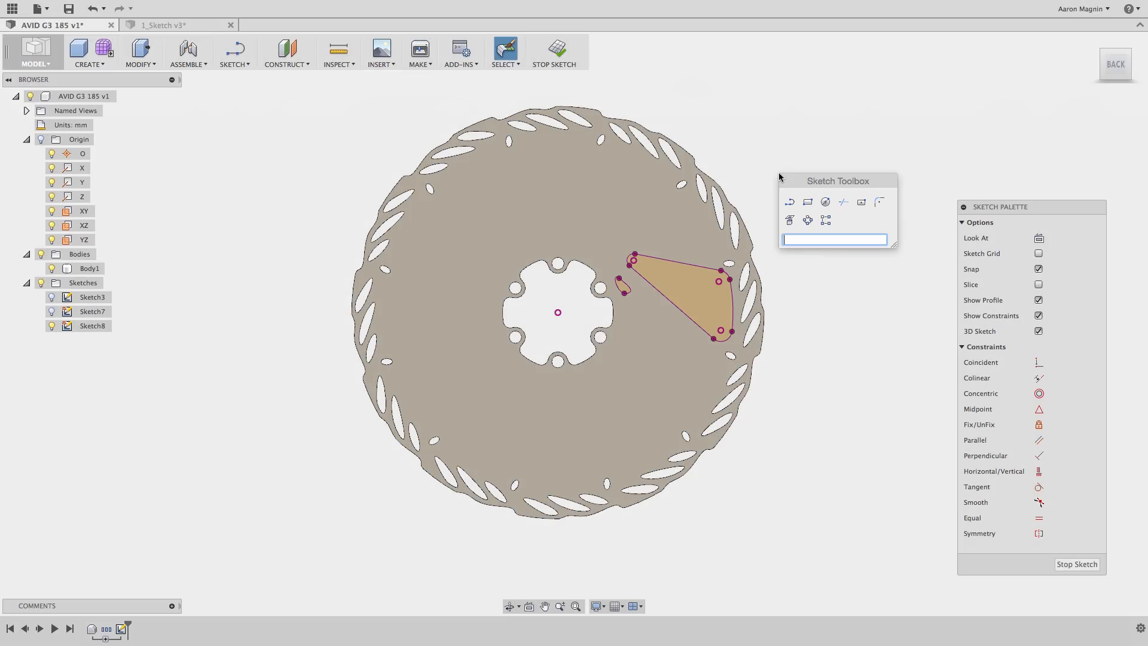
# Start a Circular Pattern with the triangular cutout and slot curves as the objects
pyautogui.click(807, 220)
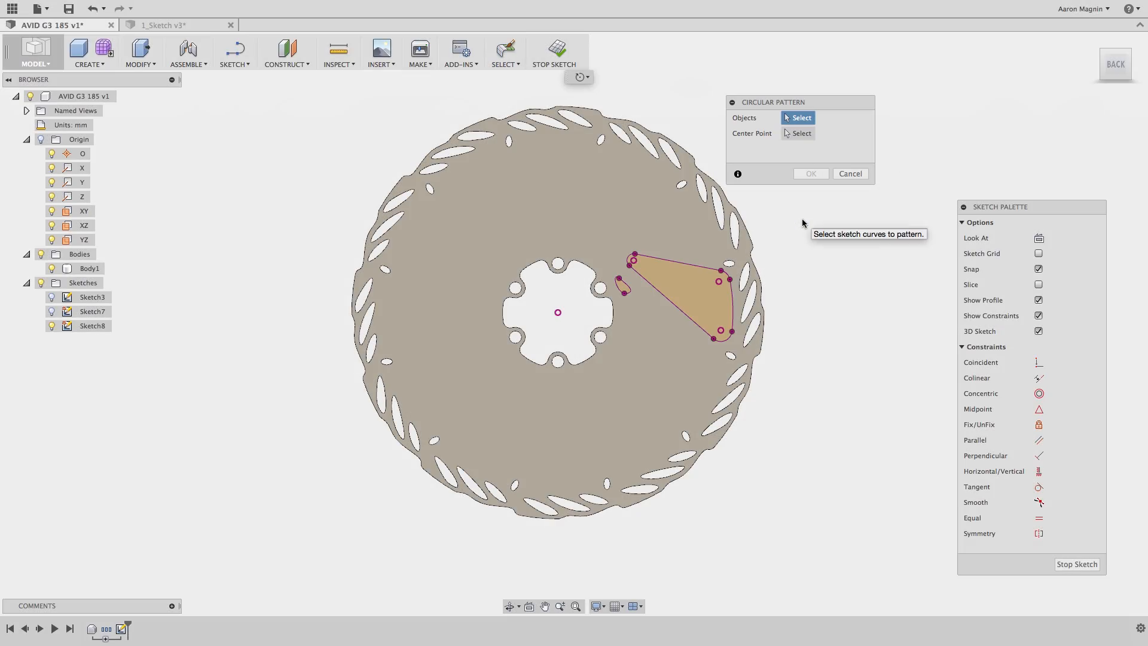
pyautogui.moveTo(716, 244)
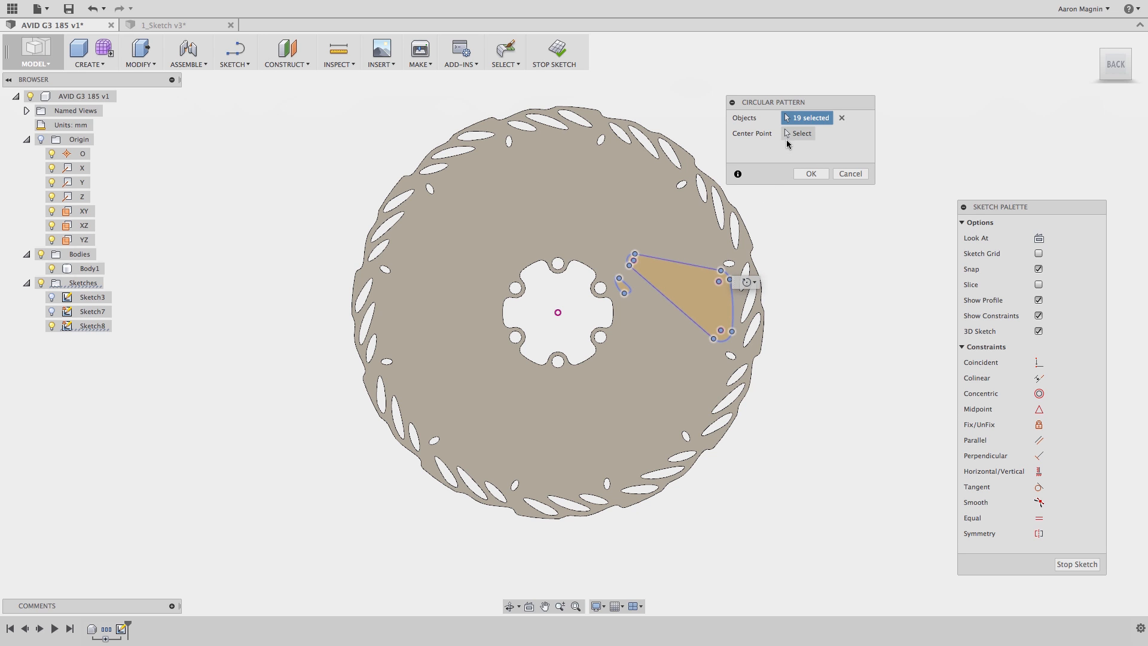
# Pattern the cutout and slot six times around the disc's centre point and confirm
pyautogui.click(801, 133)
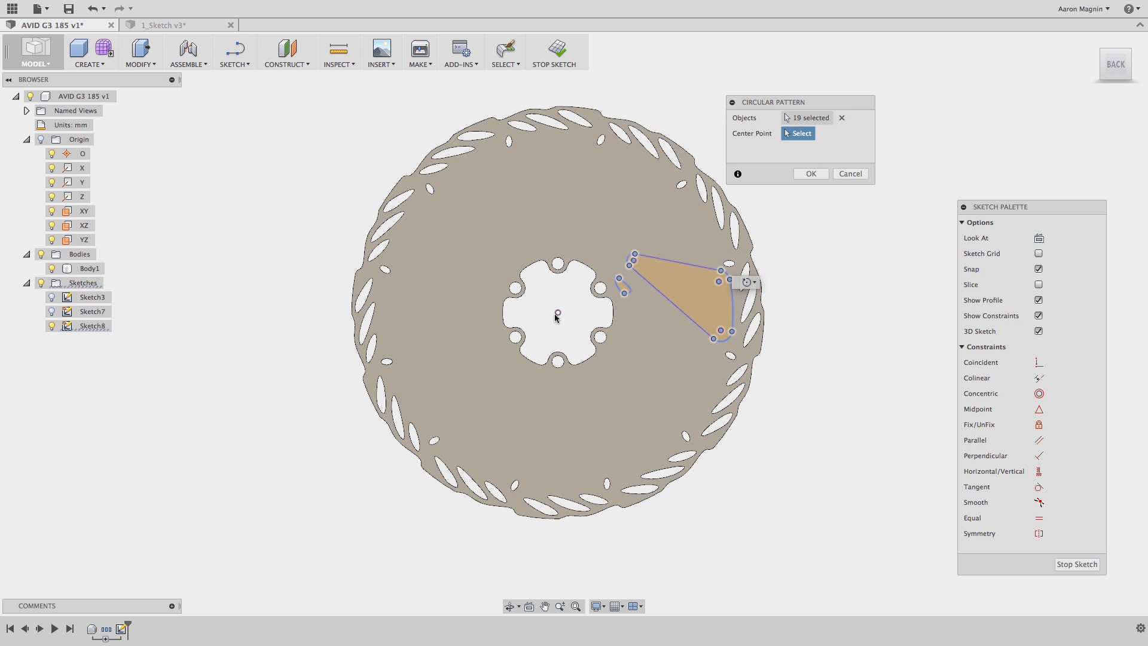
pyautogui.click(559, 312)
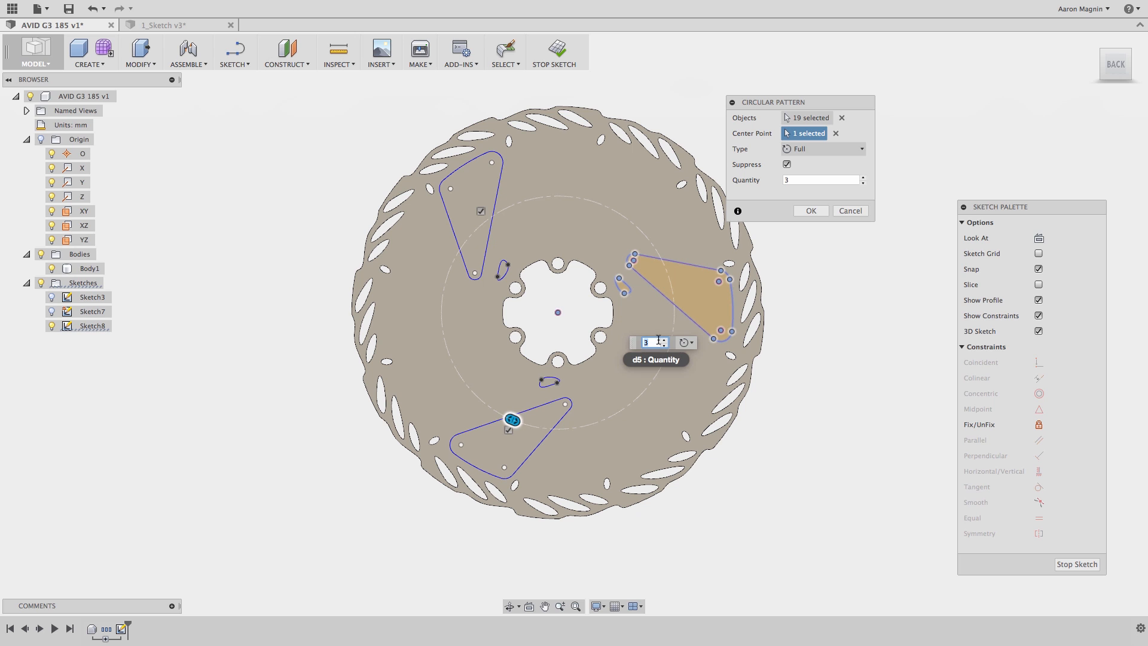
pyautogui.write('5')
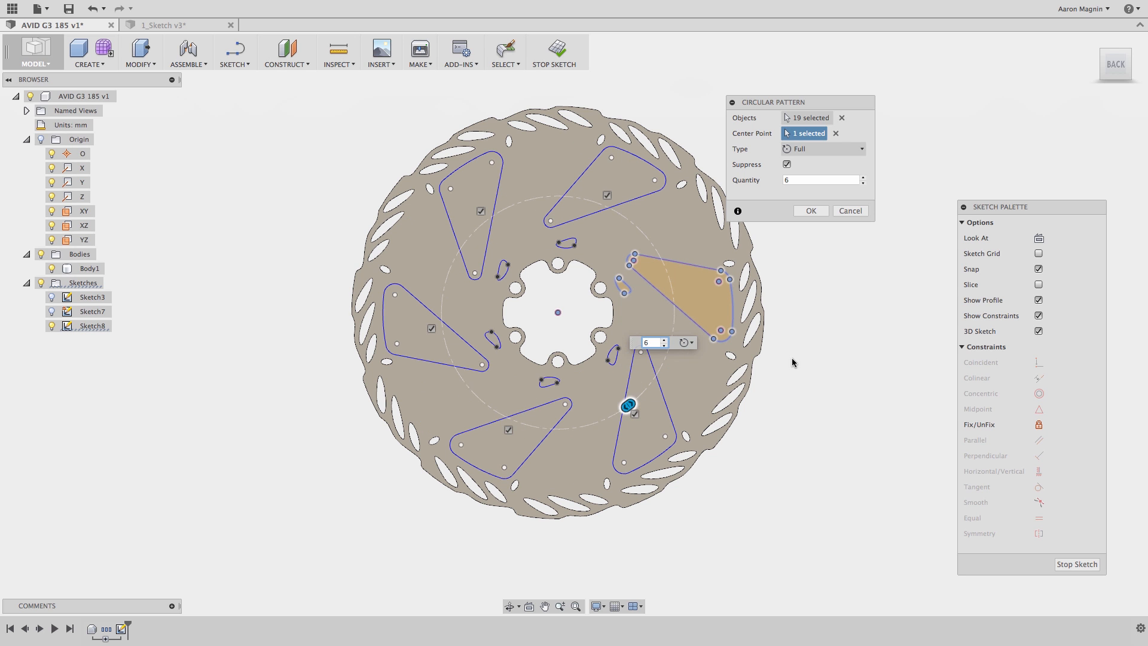
pyautogui.click(809, 210)
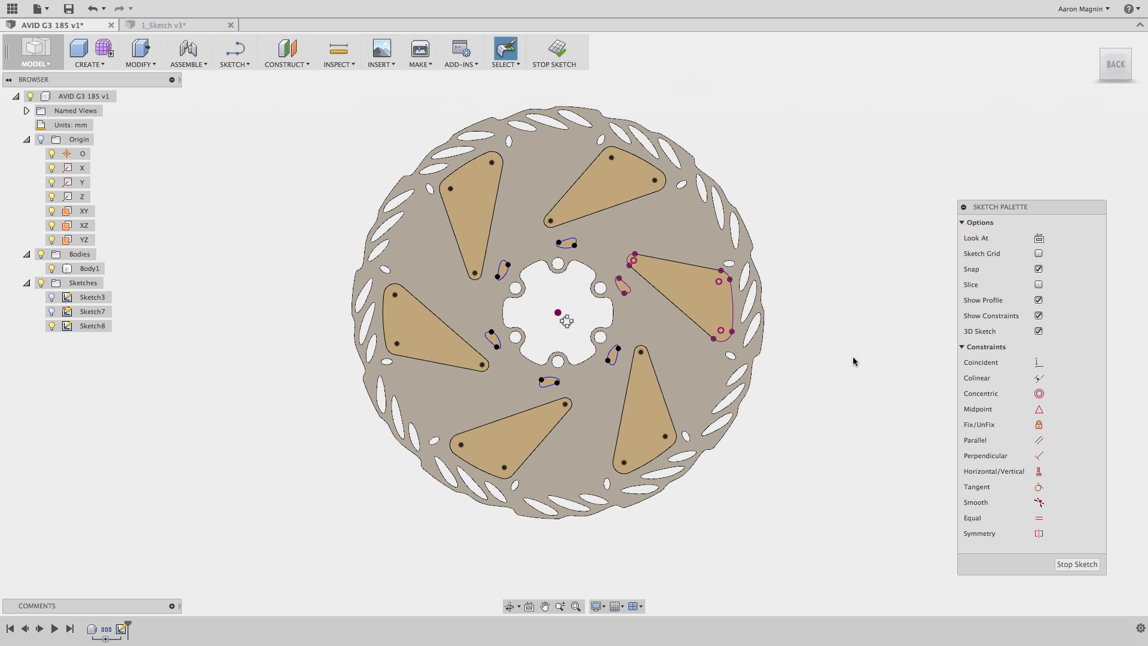
# Reopen the circular pattern via Edit Circular Pattern and set its quantity to 12
pyautogui.click(89, 268)
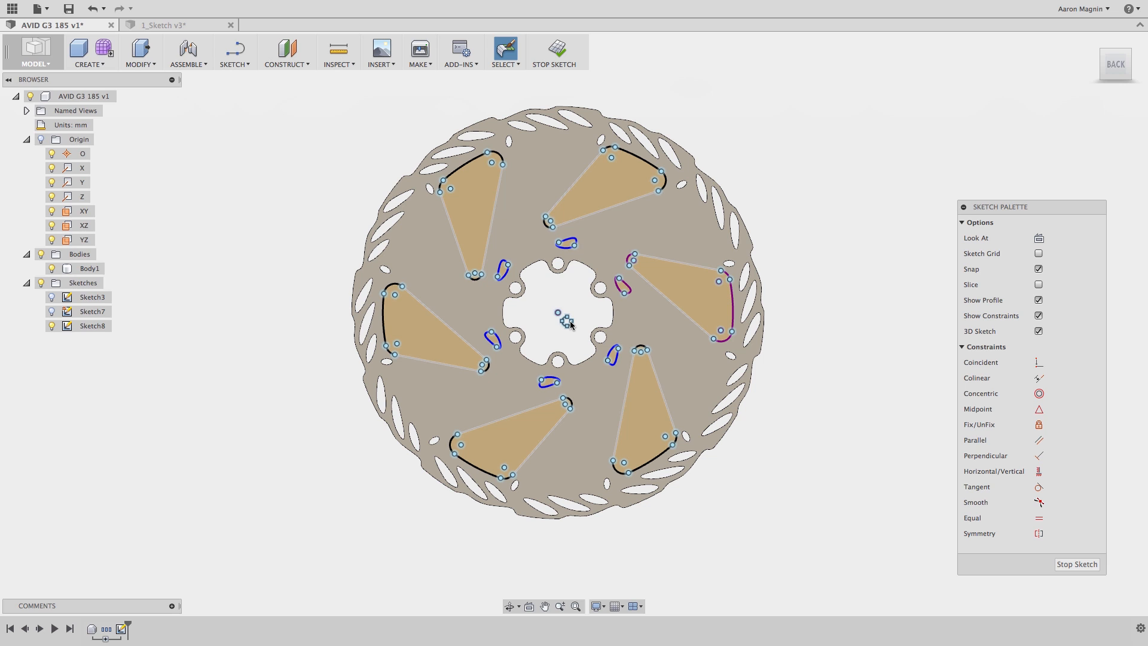
pyautogui.rightClick(563, 320)
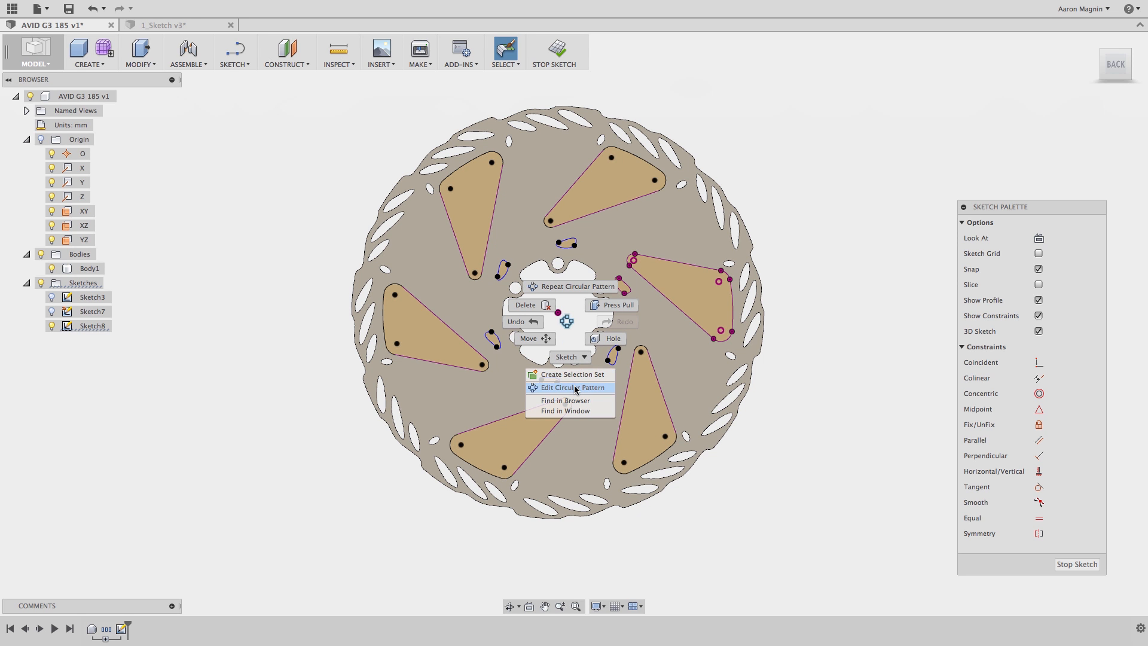
pyautogui.click(569, 387)
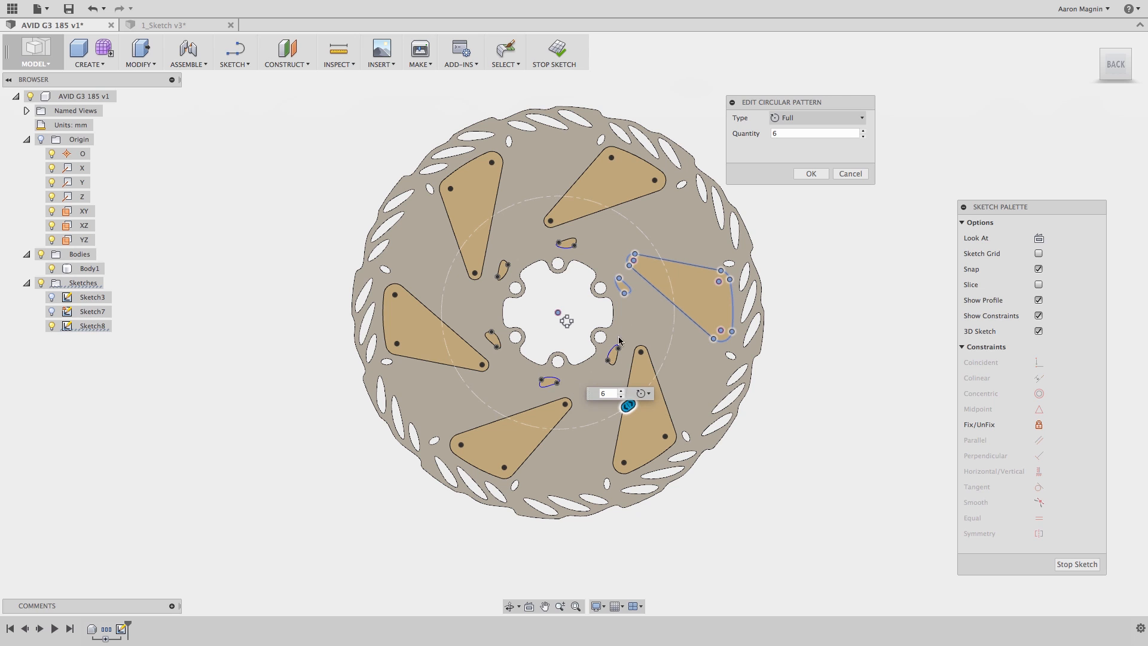
pyautogui.click(813, 133)
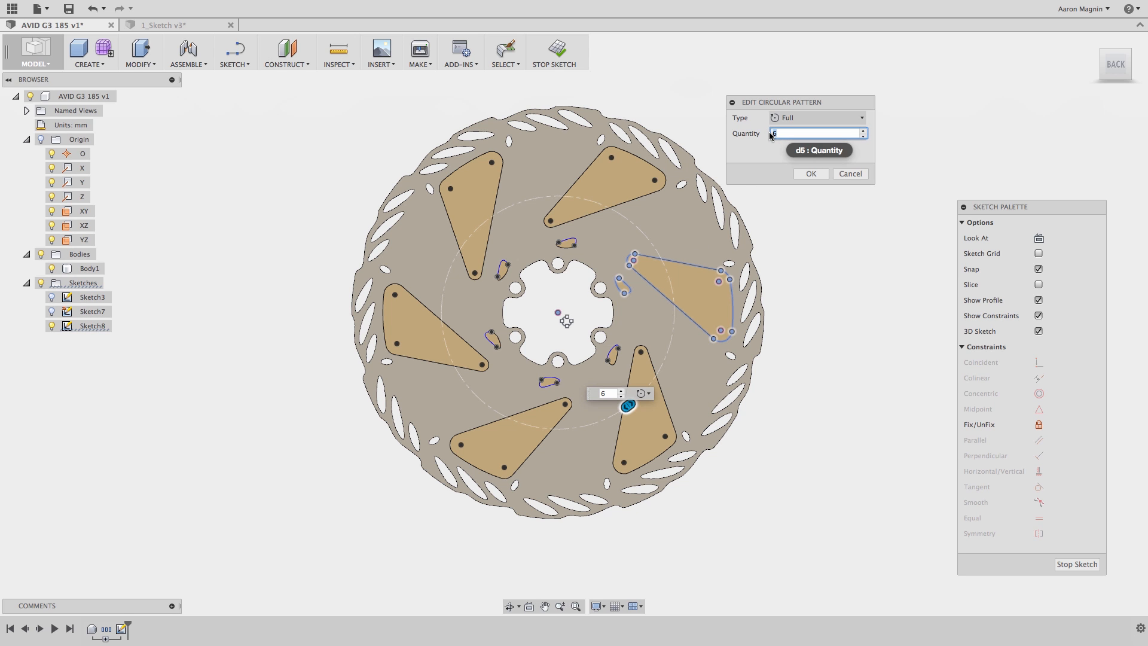
pyautogui.write('12')
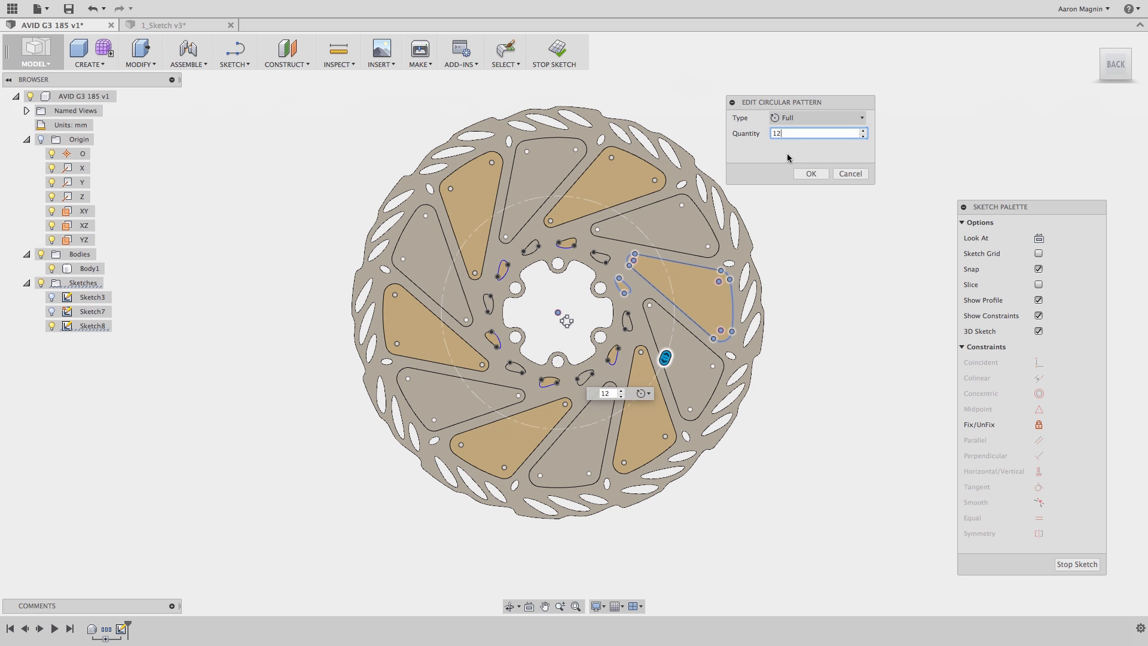
pyautogui.click(810, 173)
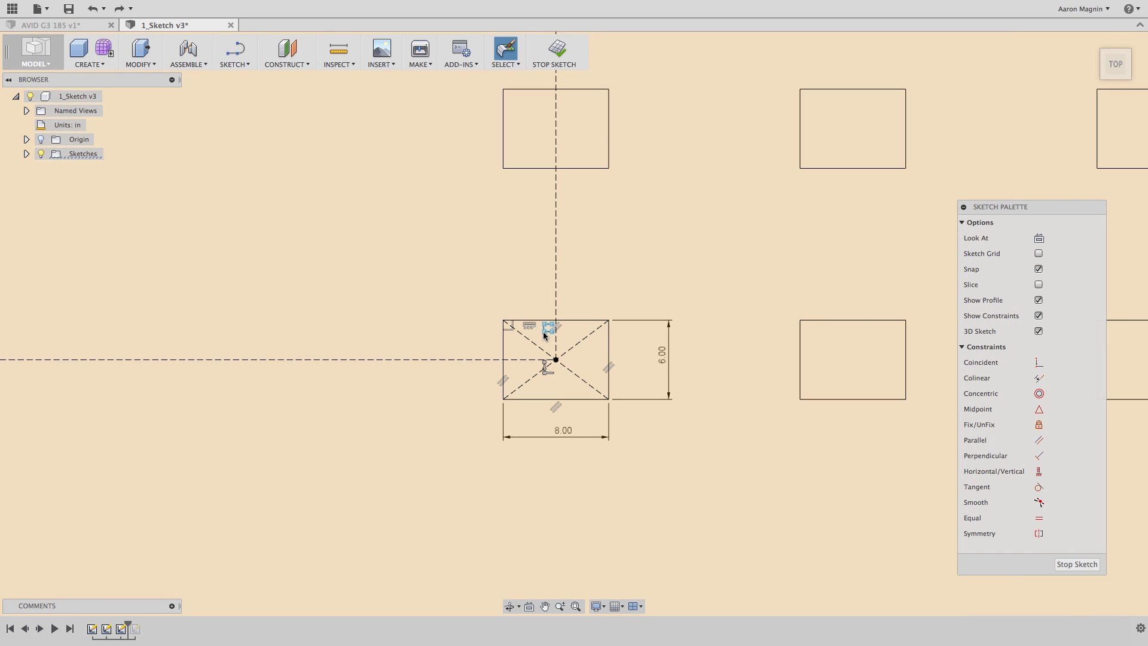
# Open Edit Rectangular Pattern on the patterned rectangle in 1_Sketch v3
pyautogui.rightClick(545, 335)
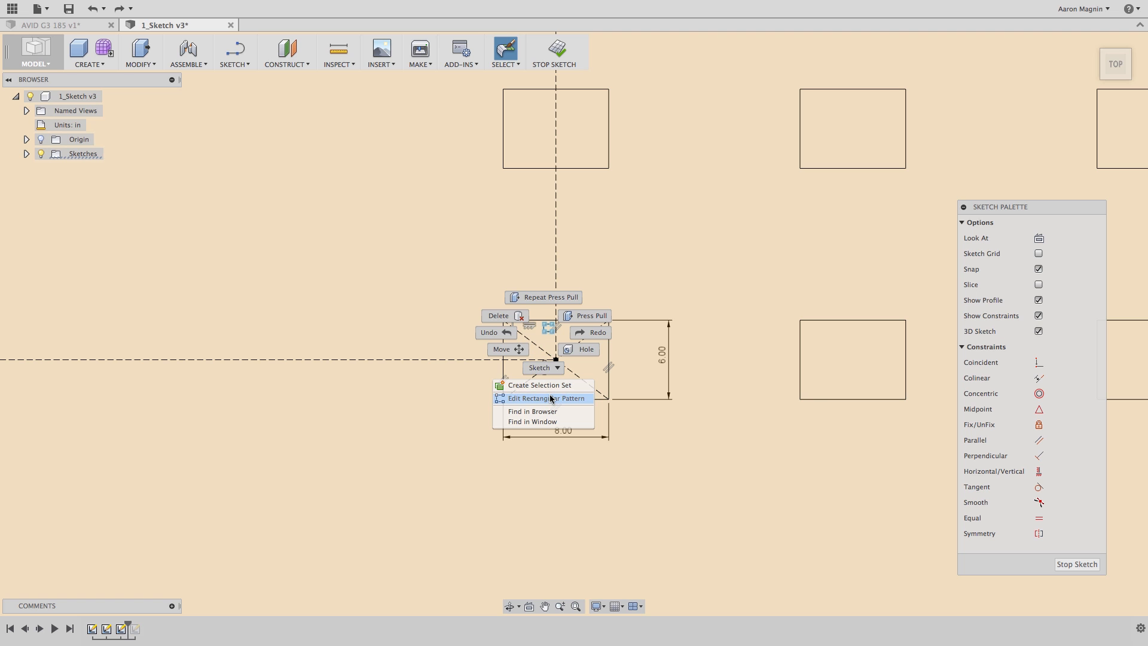
pyautogui.click(546, 397)
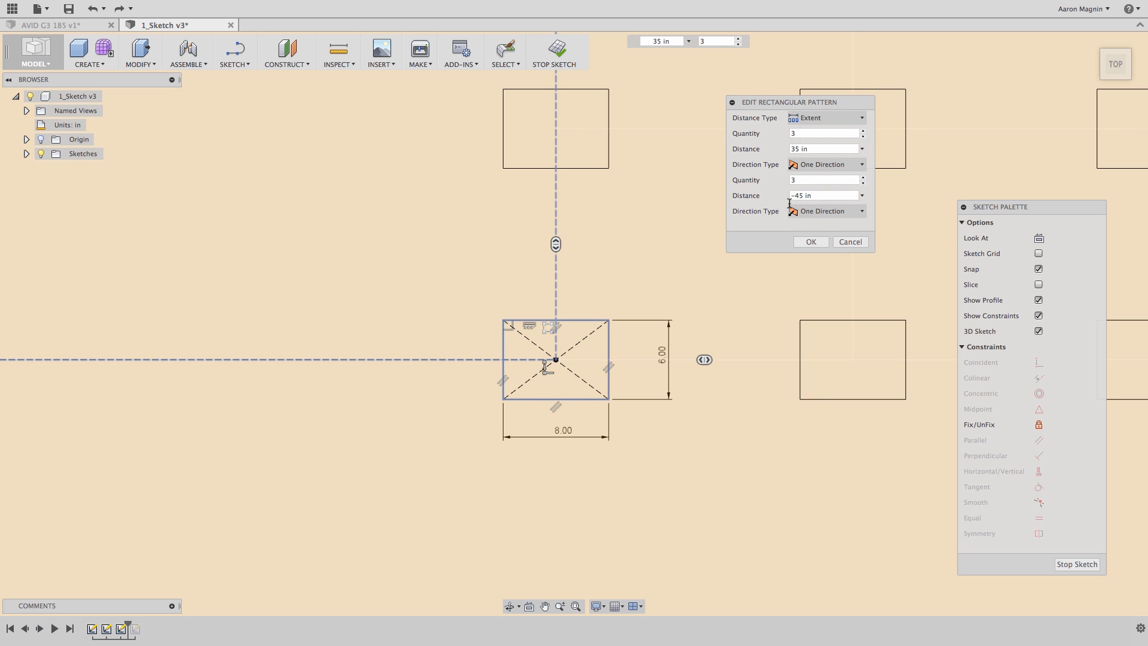